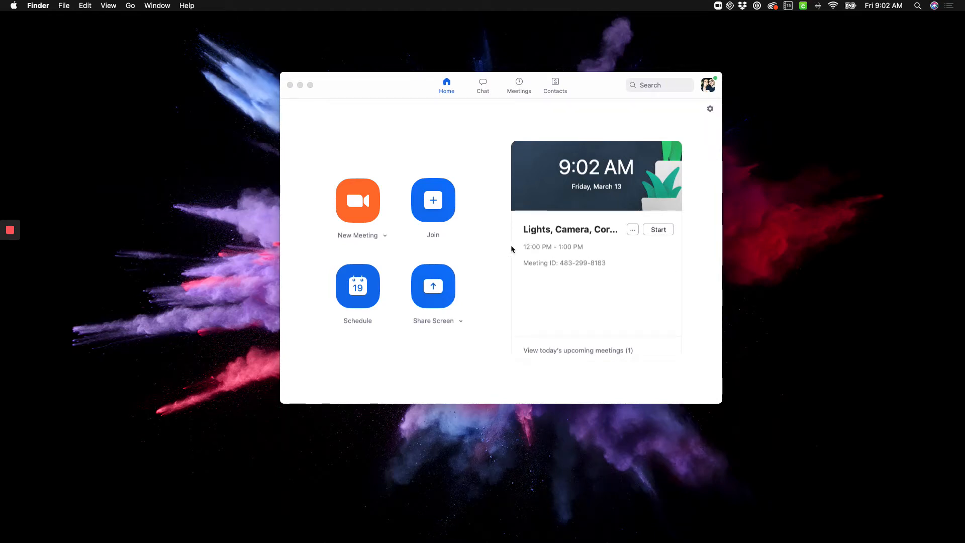
{"action": "mouse_move", "coordinate": [400, 230]}
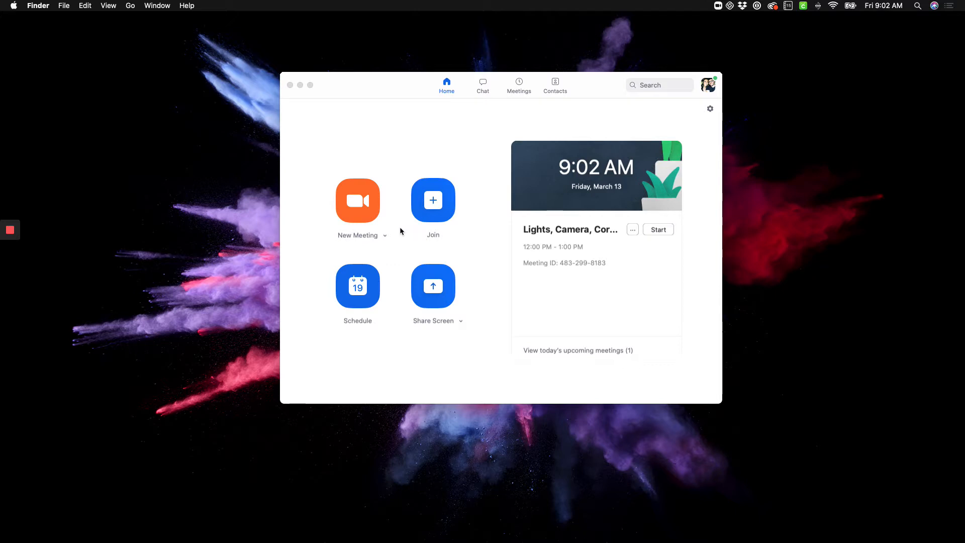
{"action": "mouse_move", "coordinate": [357, 286]}
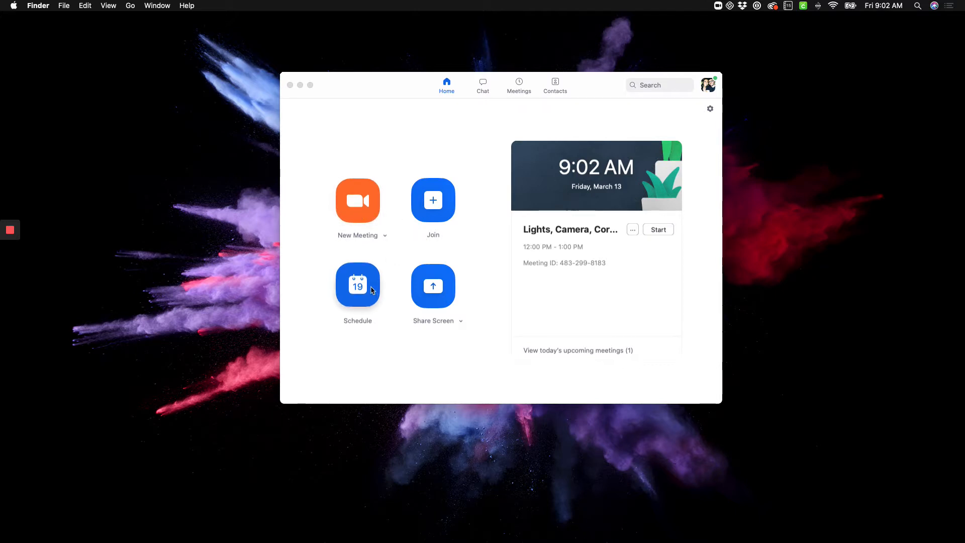
- Start a new scheduled meeting with the topic 'Ballet 2'
{"action": "left_click", "coordinate": [357, 286]}
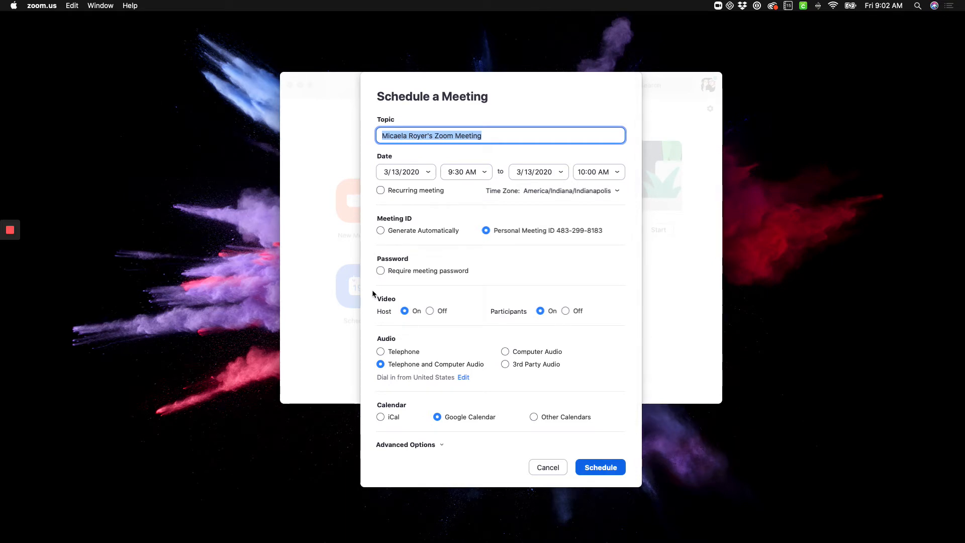
{"action": "type", "text": "Ballet"}
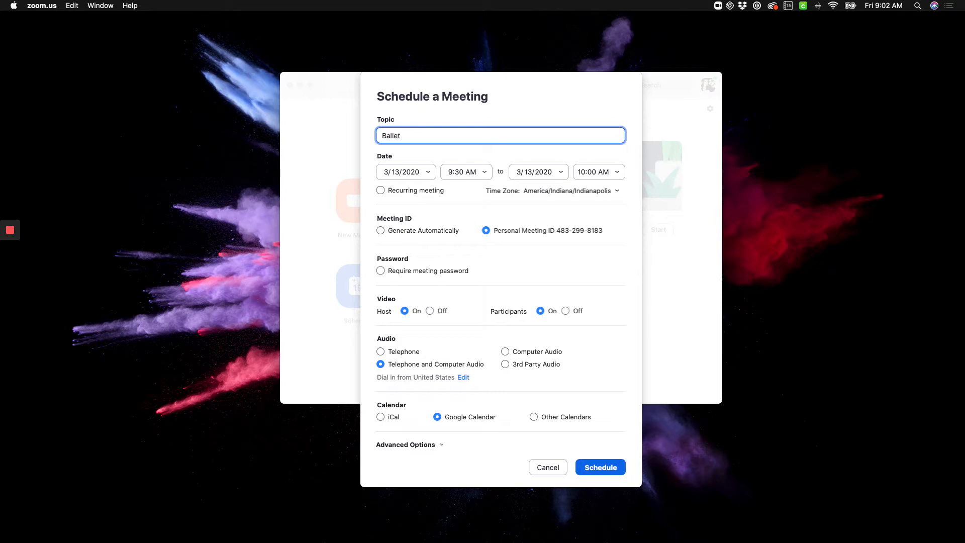
{"action": "type", "text": "2"}
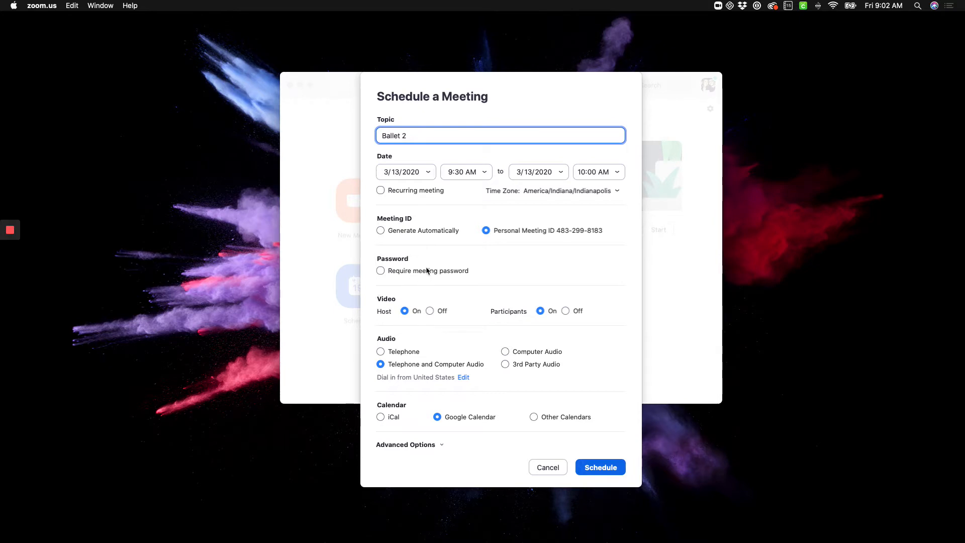
- Set the meeting date to 3/17/2020, starting at 5:00 PM, and choose its end time
{"action": "left_click", "coordinate": [405, 172]}
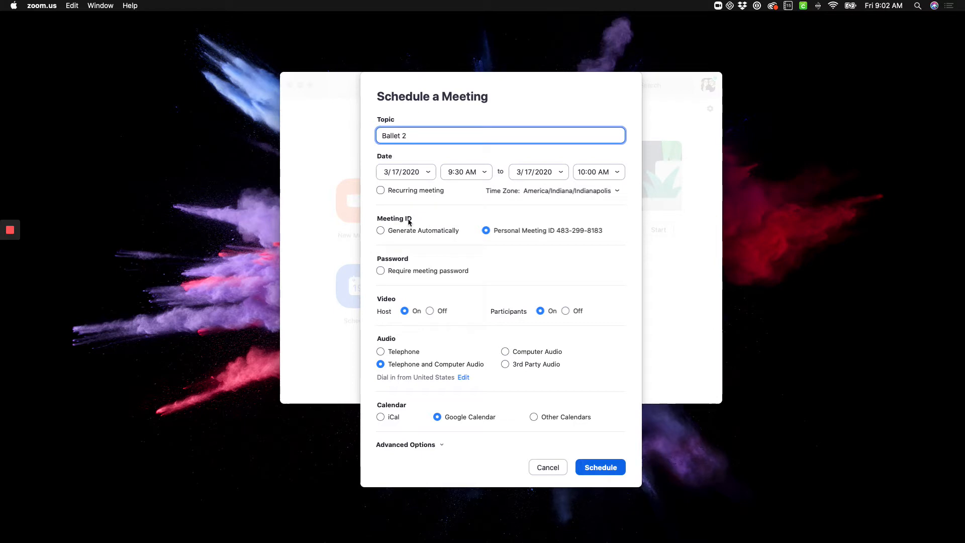
{"action": "left_click", "coordinate": [461, 172]}
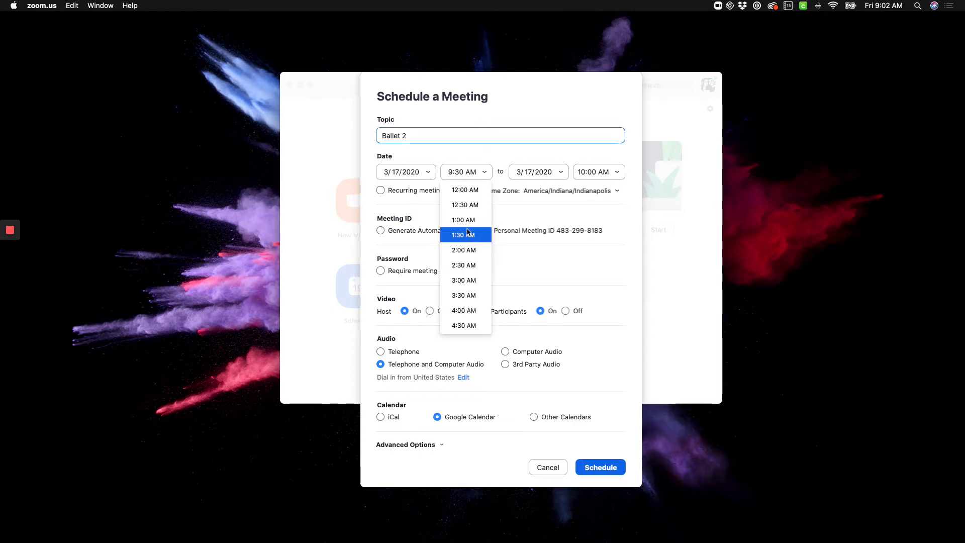
{"action": "scroll", "scroll_direction": "down", "scroll_amount": 3}
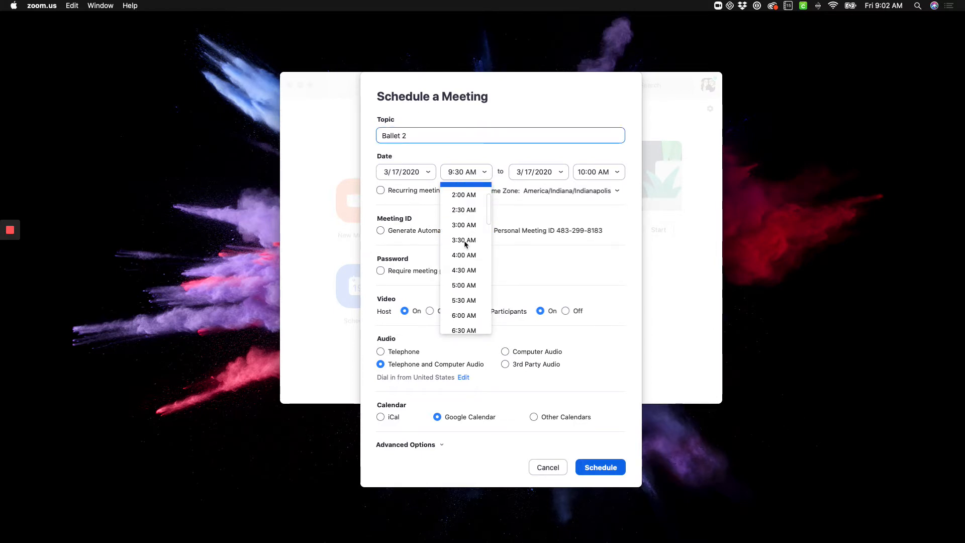
{"action": "scroll", "scroll_direction": "down", "scroll_amount": 3}
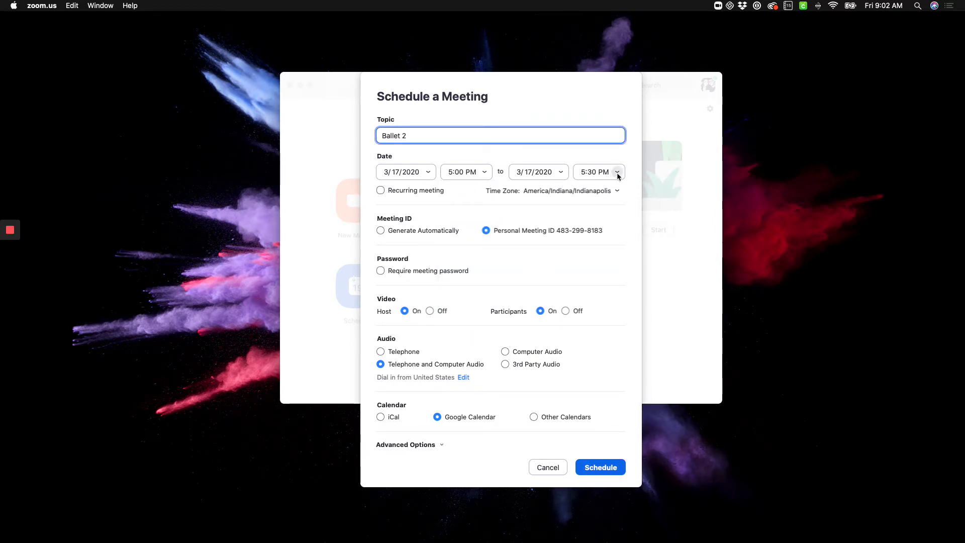
{"action": "left_click", "coordinate": [616, 172]}
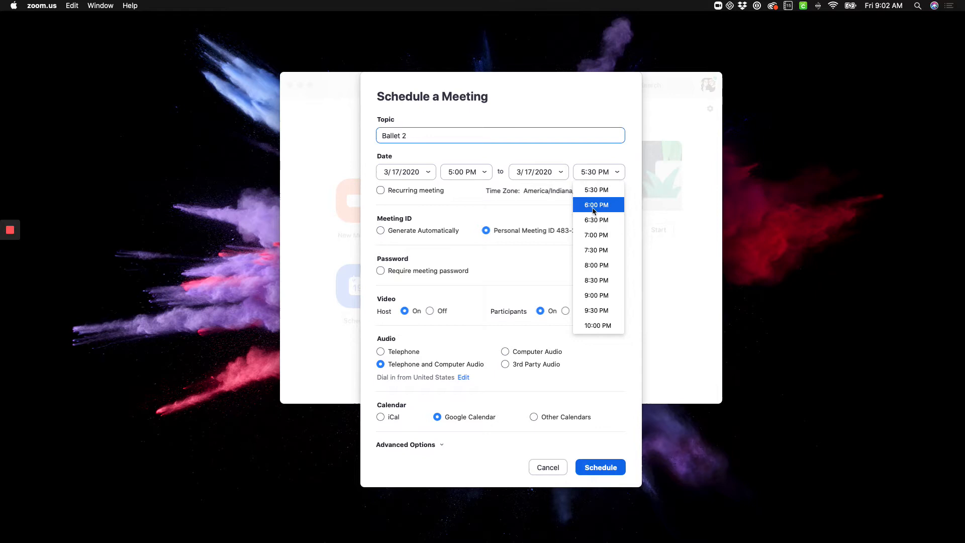
{"action": "left_click", "coordinate": [595, 219]}
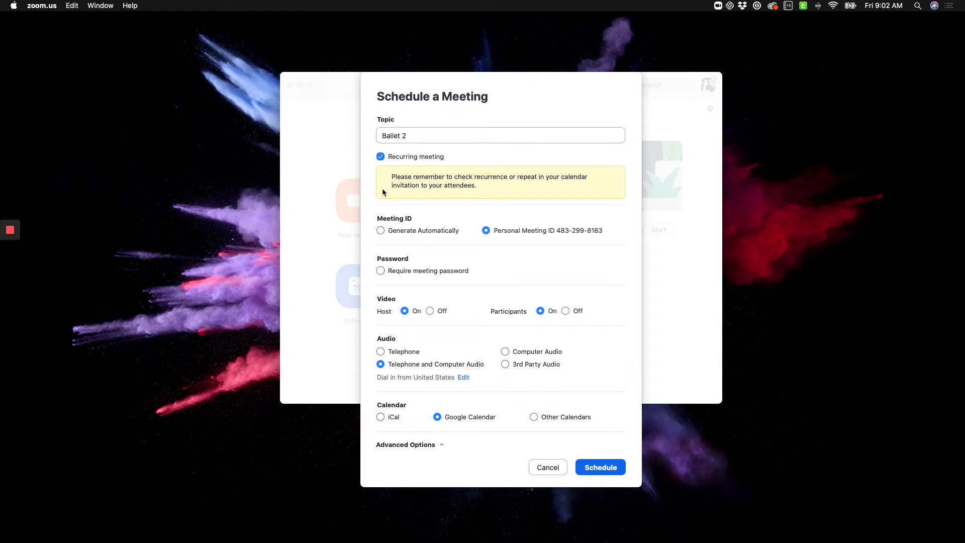
{"action": "mouse_move", "coordinate": [400, 214]}
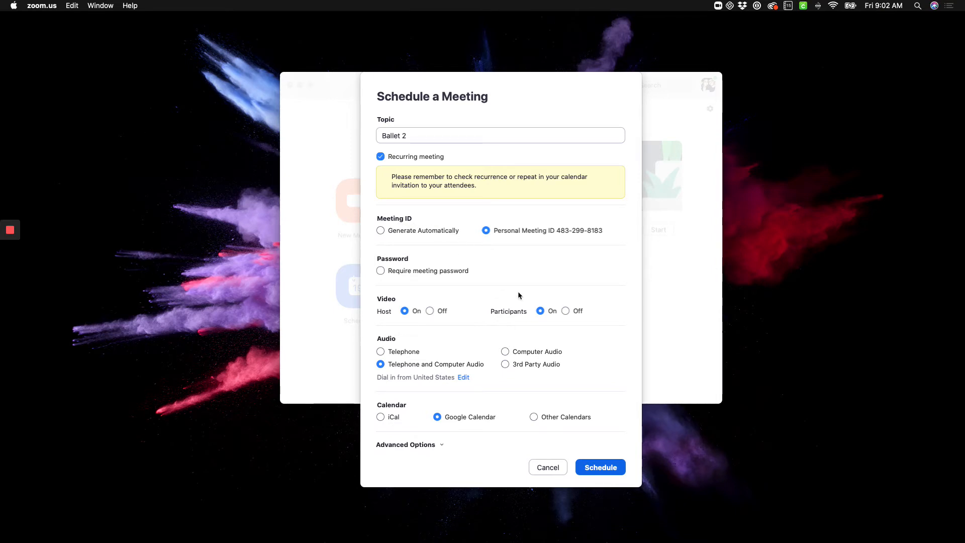
- Submit the recurring Ballet 2 meeting to finish scheduling it
{"action": "left_click", "coordinate": [546, 466]}
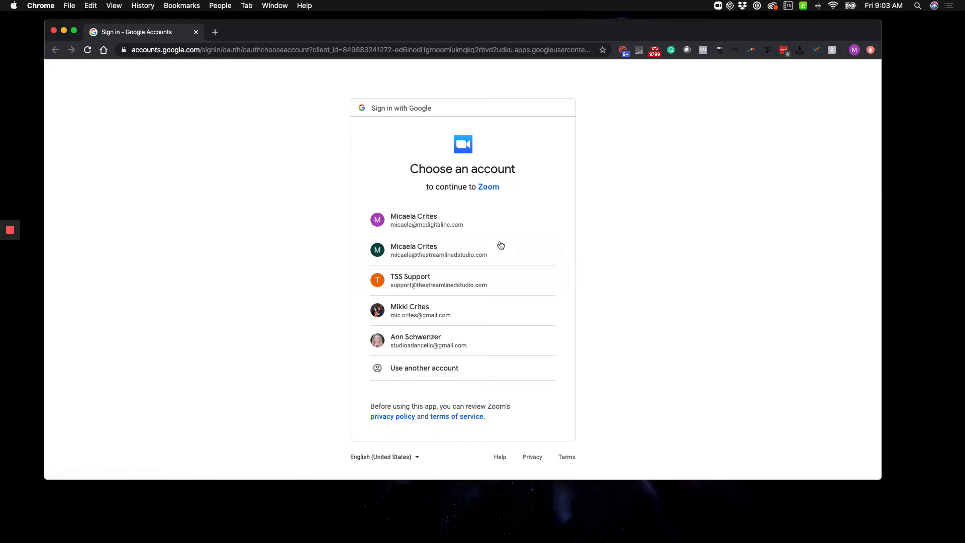
- Sign in with the work Google account and allow Zoom to edit calendar events
{"action": "left_click", "coordinate": [426, 220]}
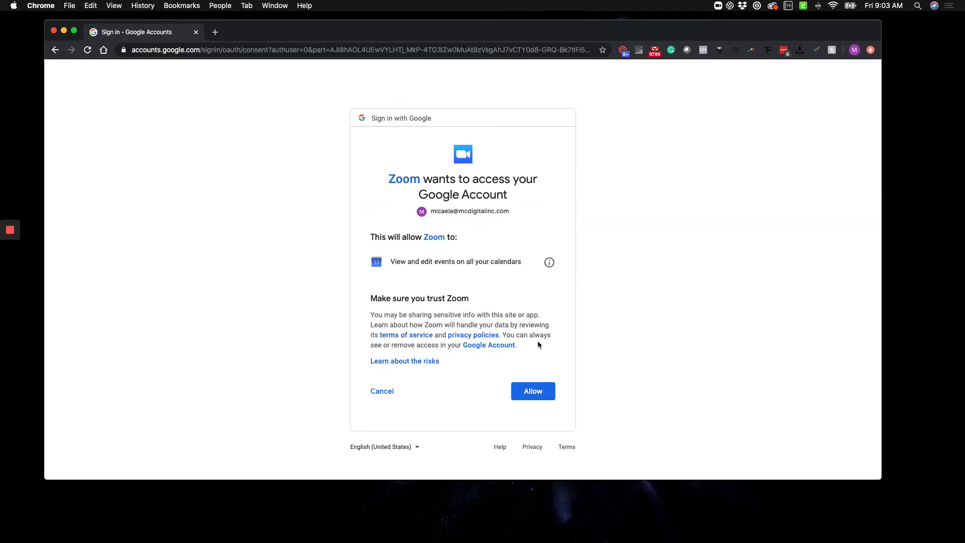
{"action": "left_click", "coordinate": [532, 391]}
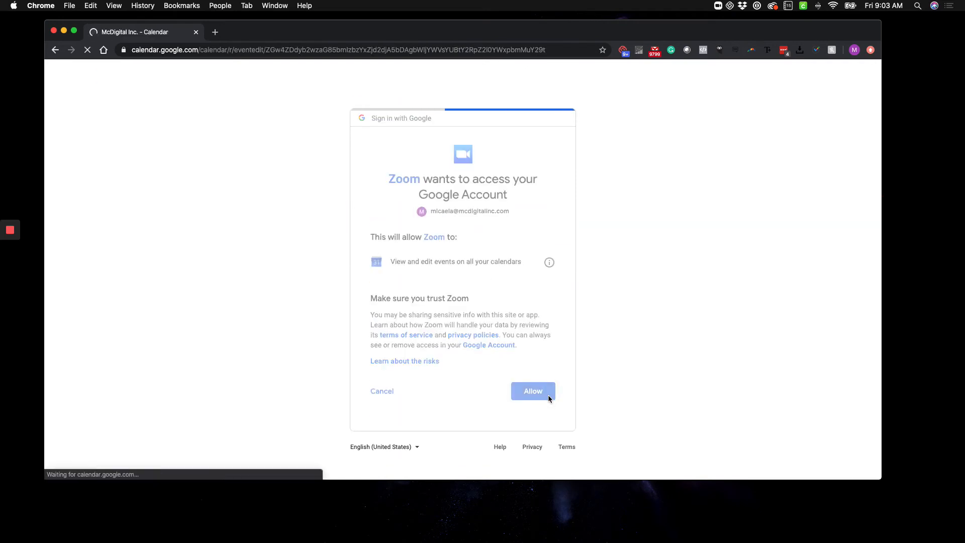
{"action": "left_click", "coordinate": [533, 391]}
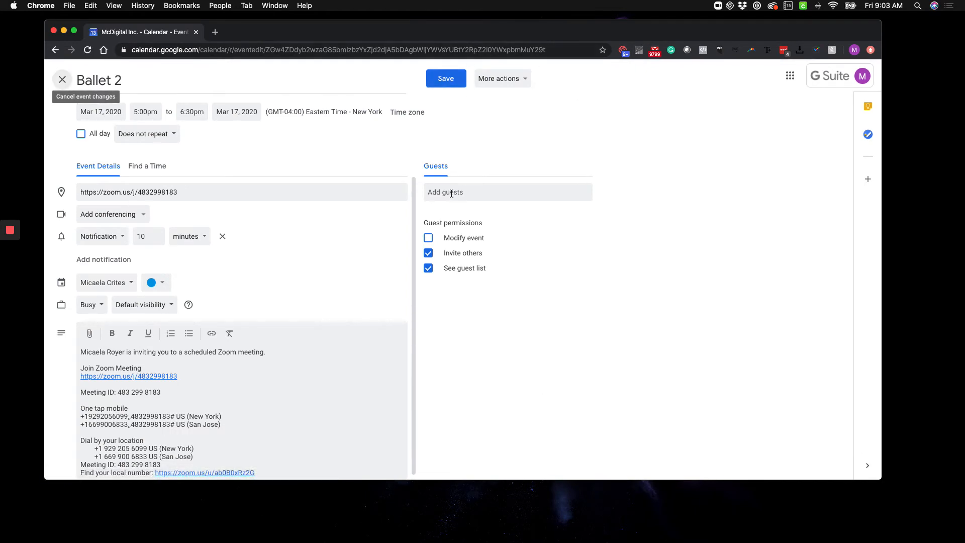
- Add teacher Olivia as a guest and remove Hangouts Meet conferencing from the event
{"action": "left_click", "coordinate": [506, 191]}
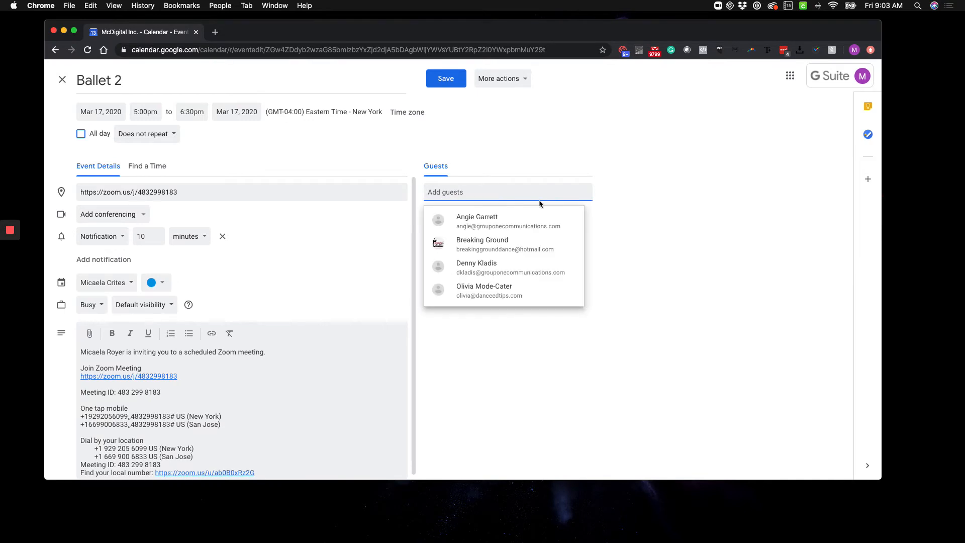
{"action": "type", "text": "olivia"}
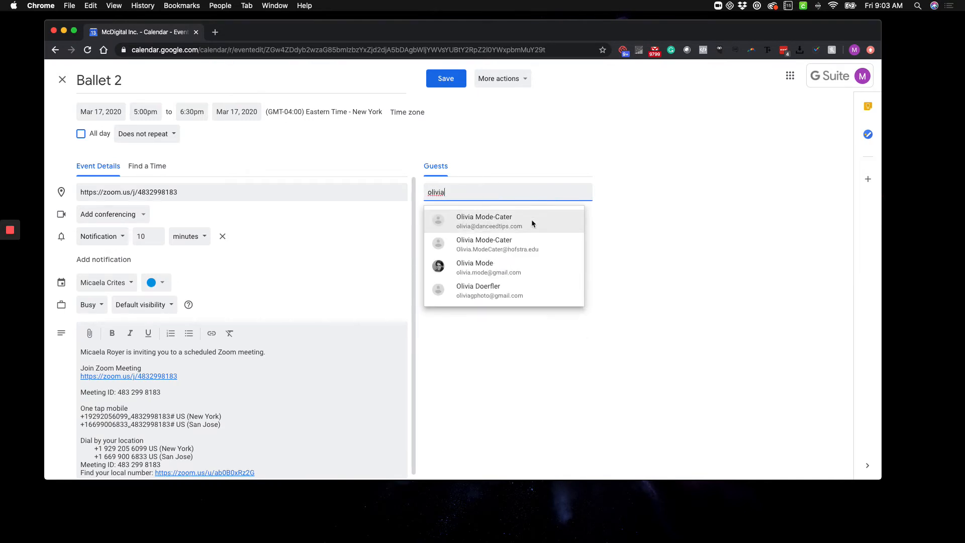
{"action": "left_click", "coordinate": [483, 220]}
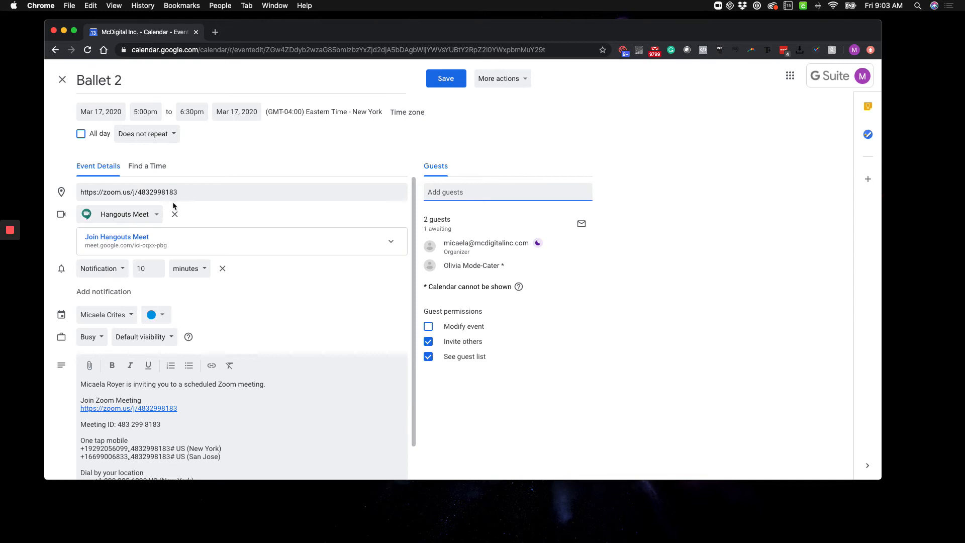
{"action": "left_click", "coordinate": [175, 213]}
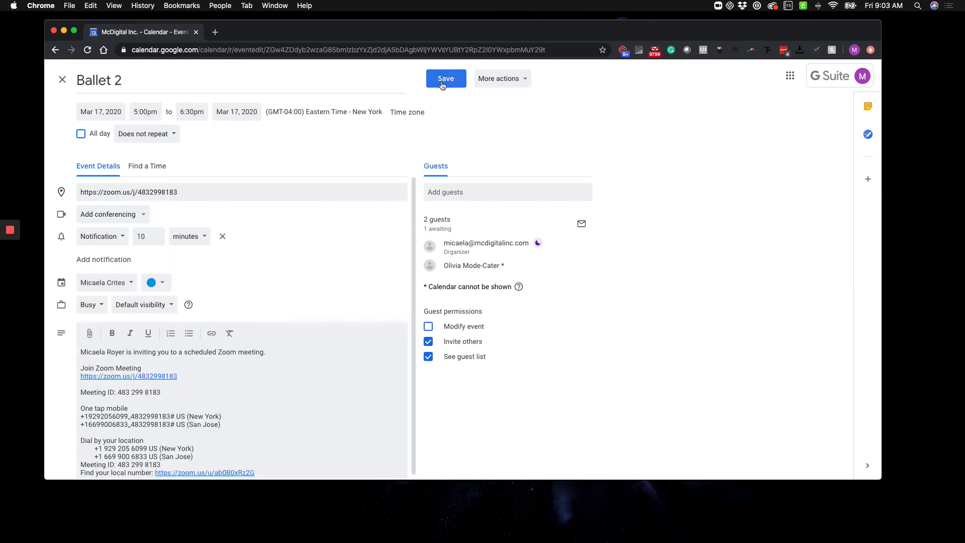
- Save the Ballet 2 event and send the invitation to the external guest
{"action": "left_click", "coordinate": [446, 79]}
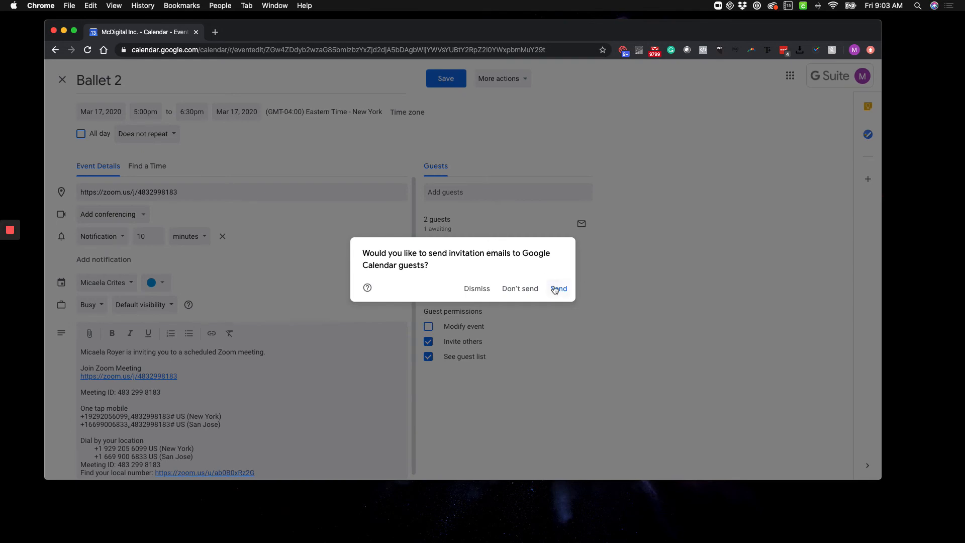
{"action": "left_click", "coordinate": [557, 288]}
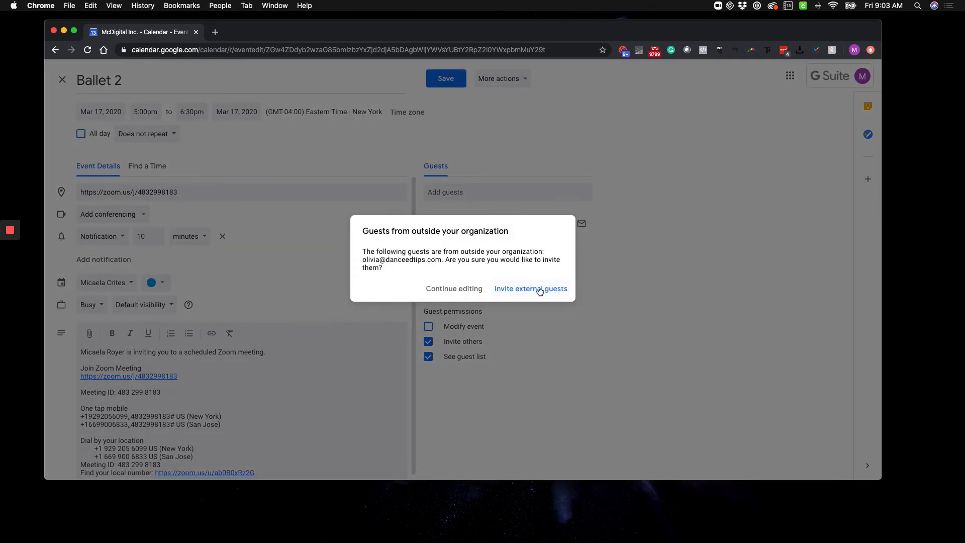
{"action": "left_click", "coordinate": [531, 288]}
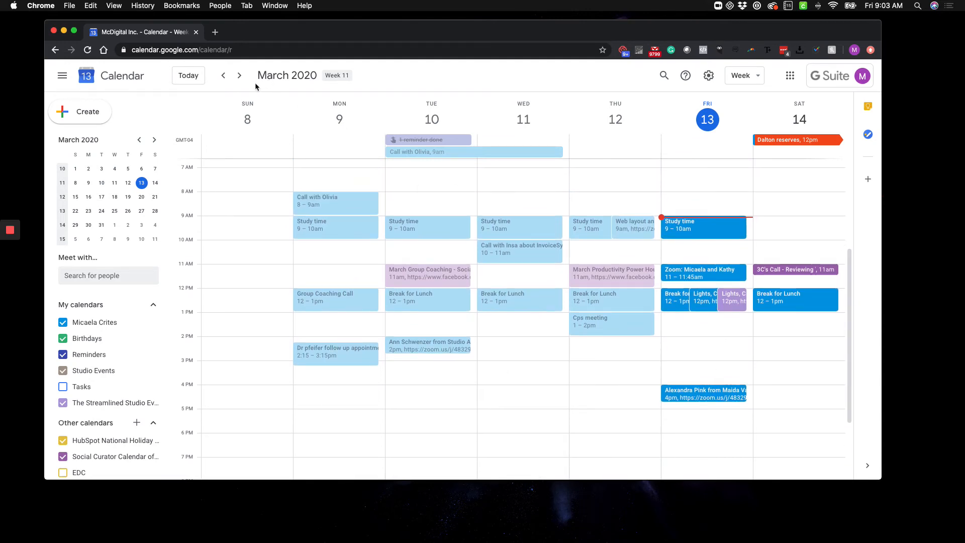
- Go to the next week and open the Ballet 2 event on Tuesday, March 17
{"action": "left_click", "coordinate": [238, 75]}
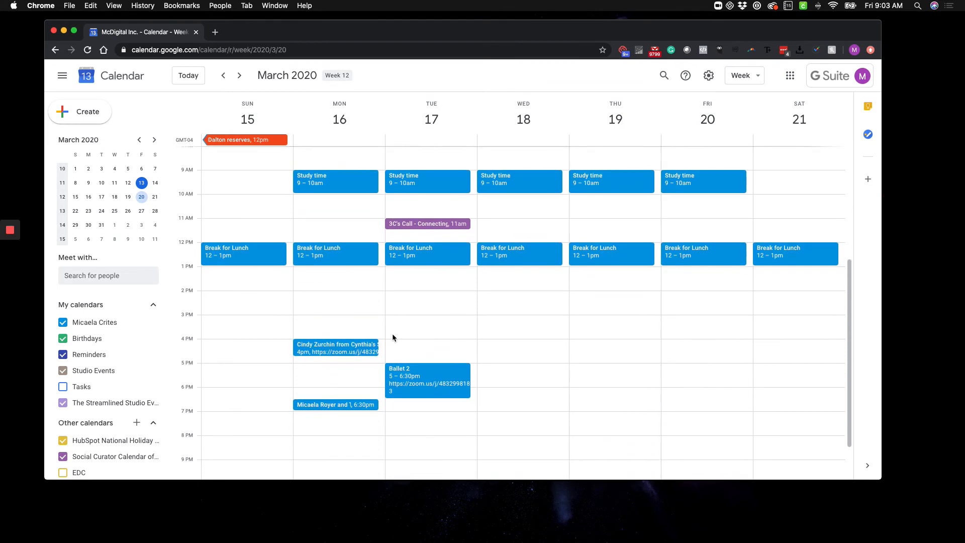
{"action": "left_click", "coordinate": [427, 381]}
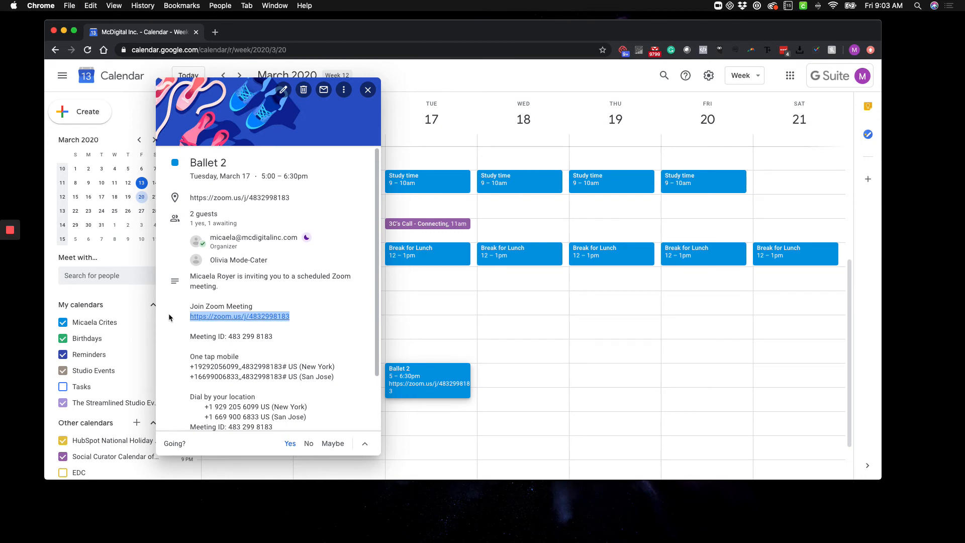
{"action": "mouse_move", "coordinate": [339, 301]}
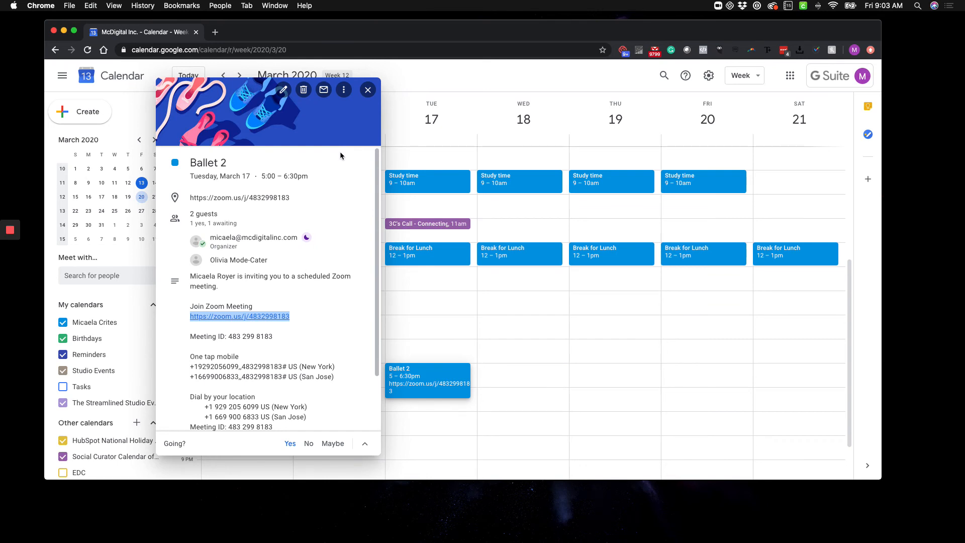
{"action": "mouse_move", "coordinate": [258, 329]}
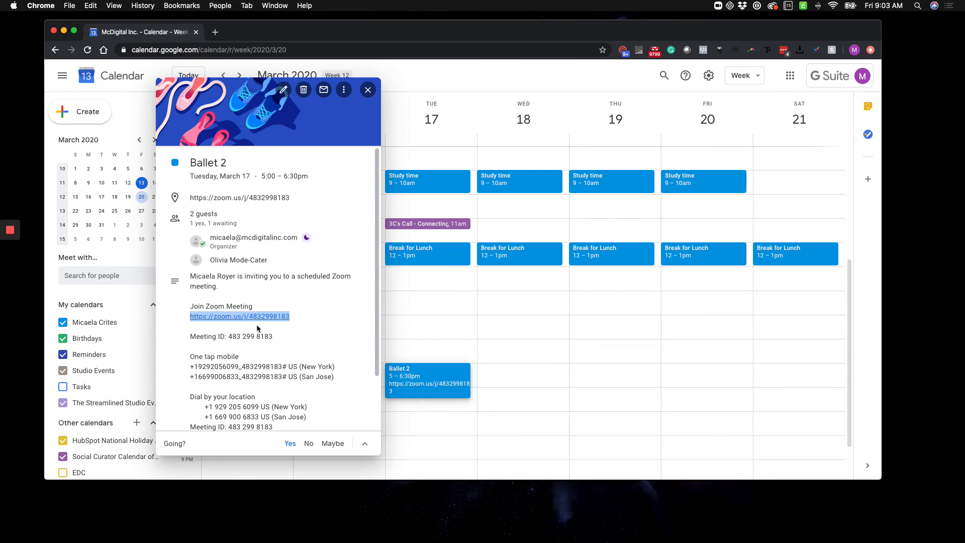
{"action": "mouse_move", "coordinate": [283, 325]}
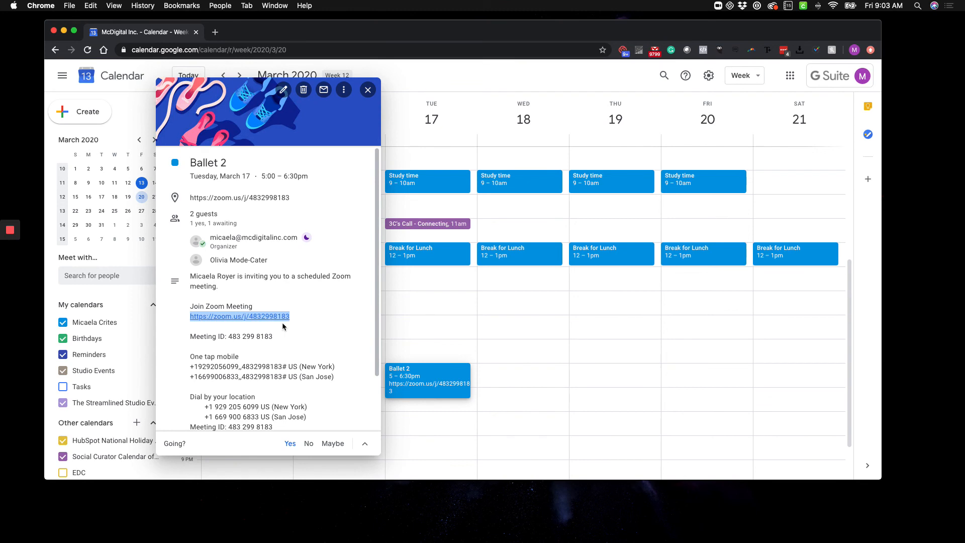
{"action": "mouse_move", "coordinate": [271, 310]}
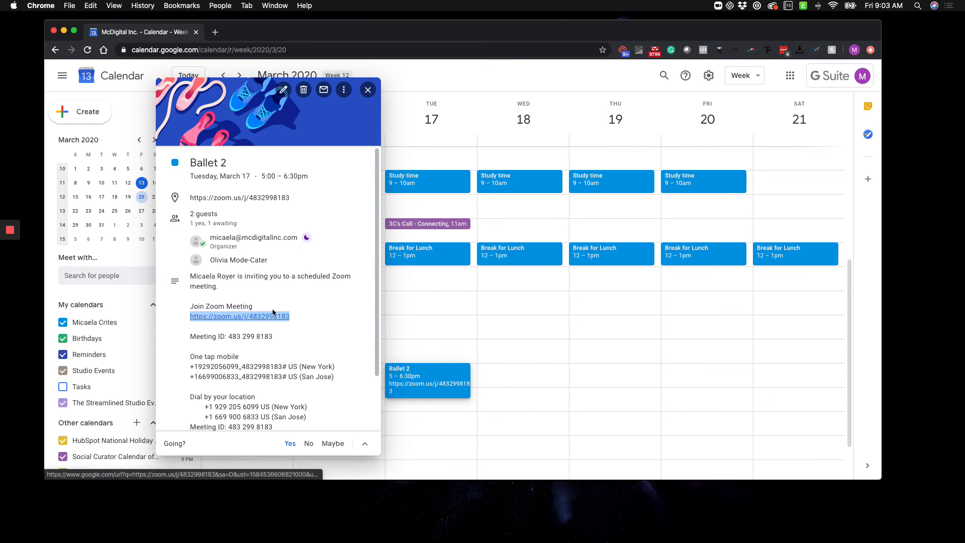